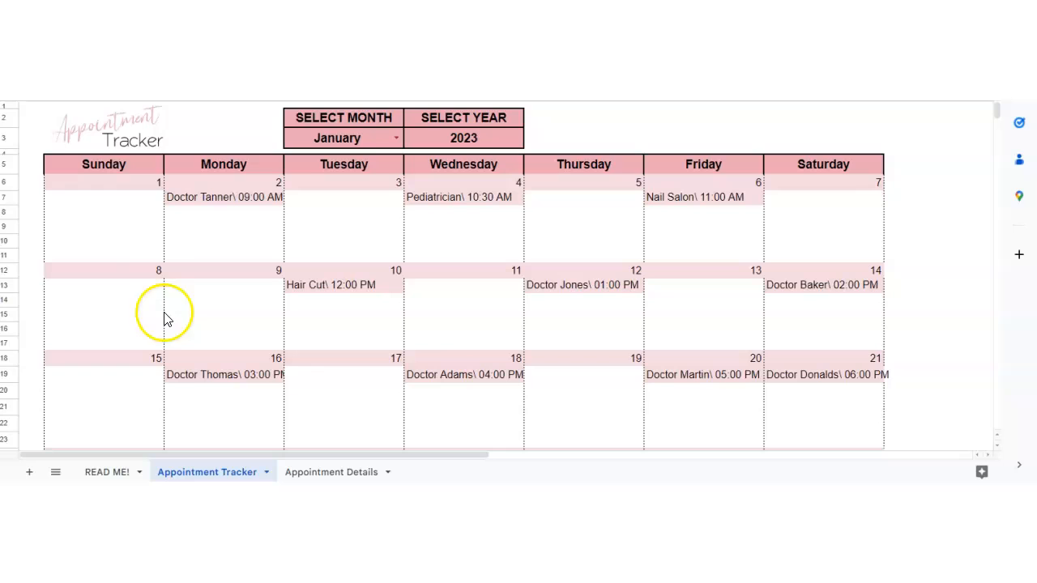
pyautogui.moveTo(612, 357)
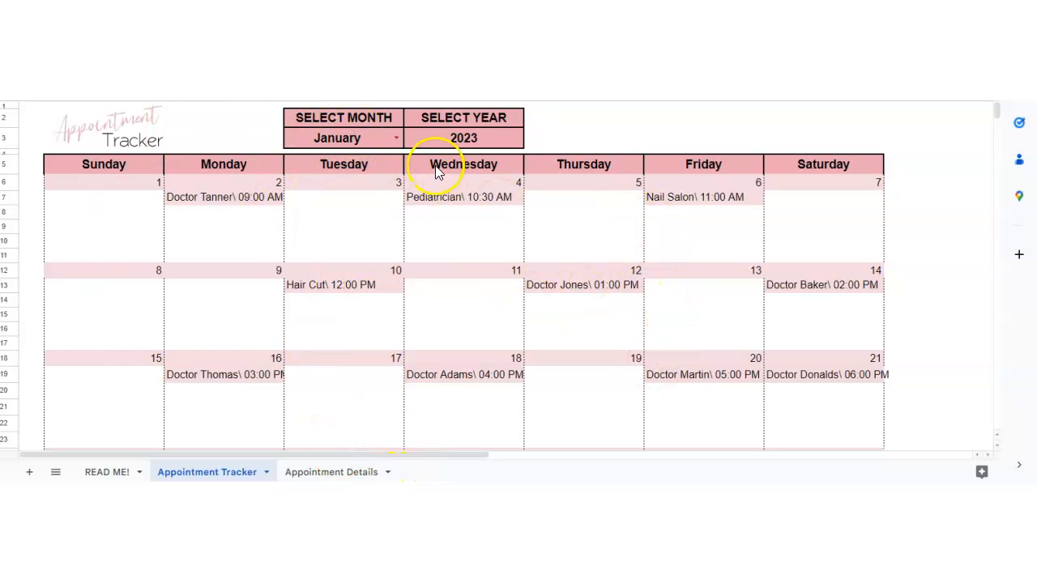
# Reset the calendar to January 2023 and move to the Appointment Details sheet.
pyautogui.click(343, 138)
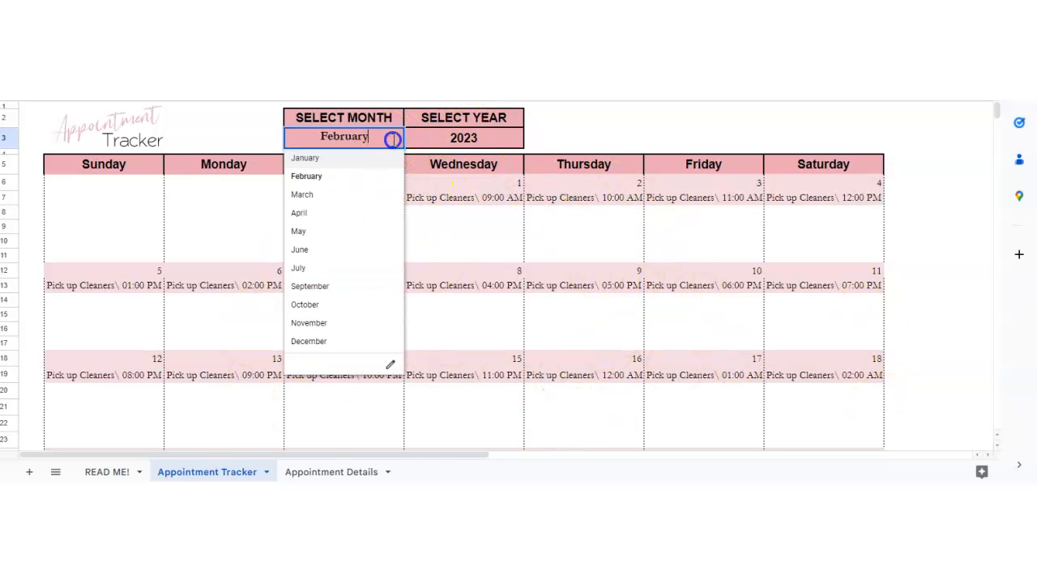
pyautogui.click(305, 159)
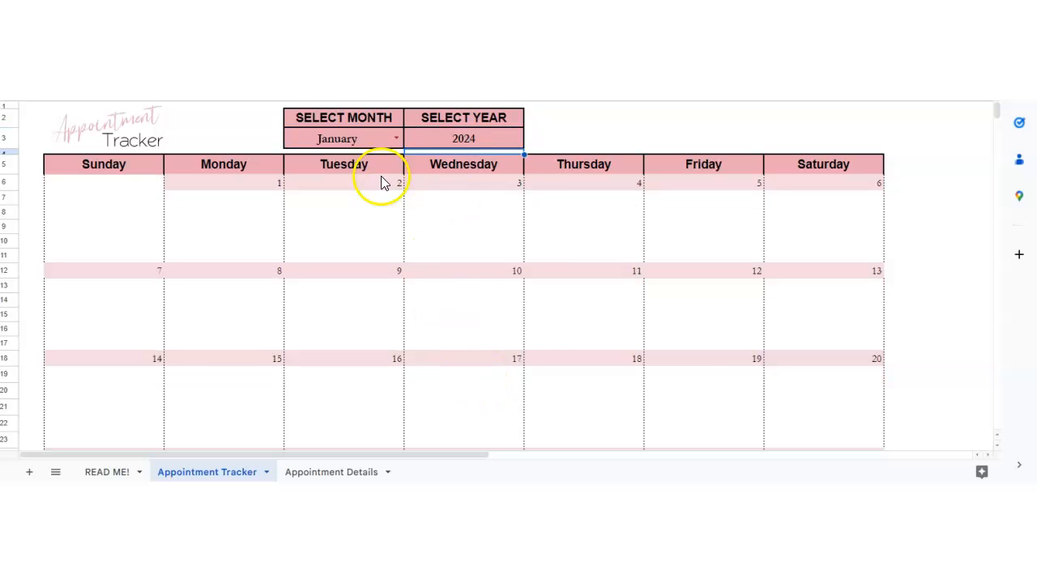
pyautogui.click(463, 137)
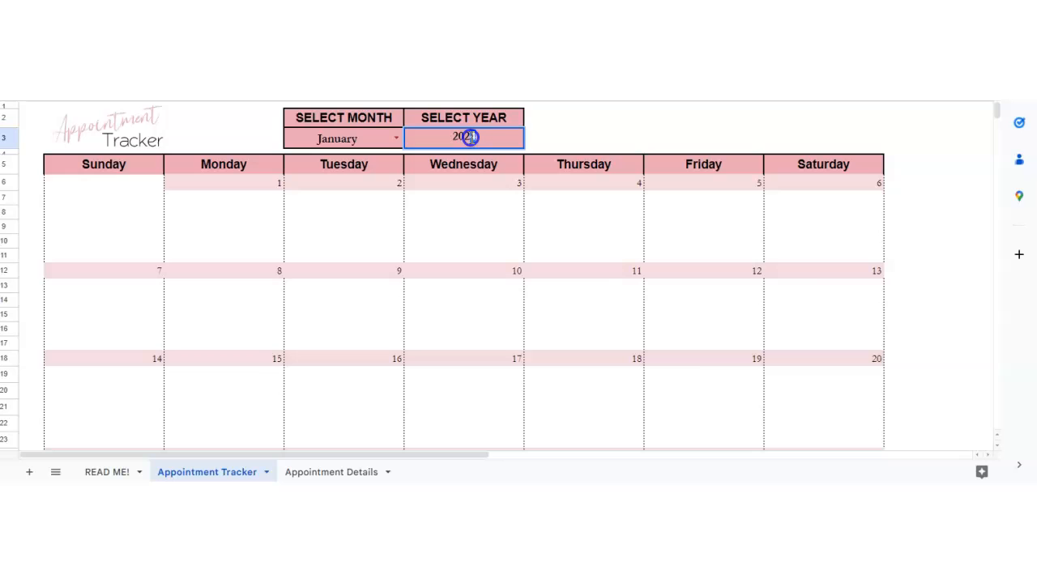
pyautogui.write('2023')
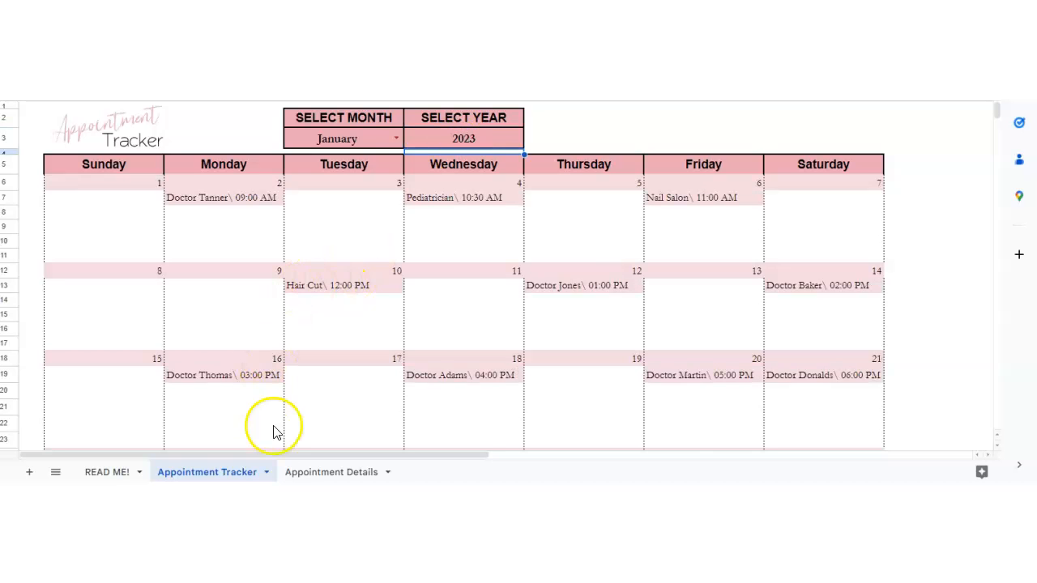
pyautogui.click(331, 472)
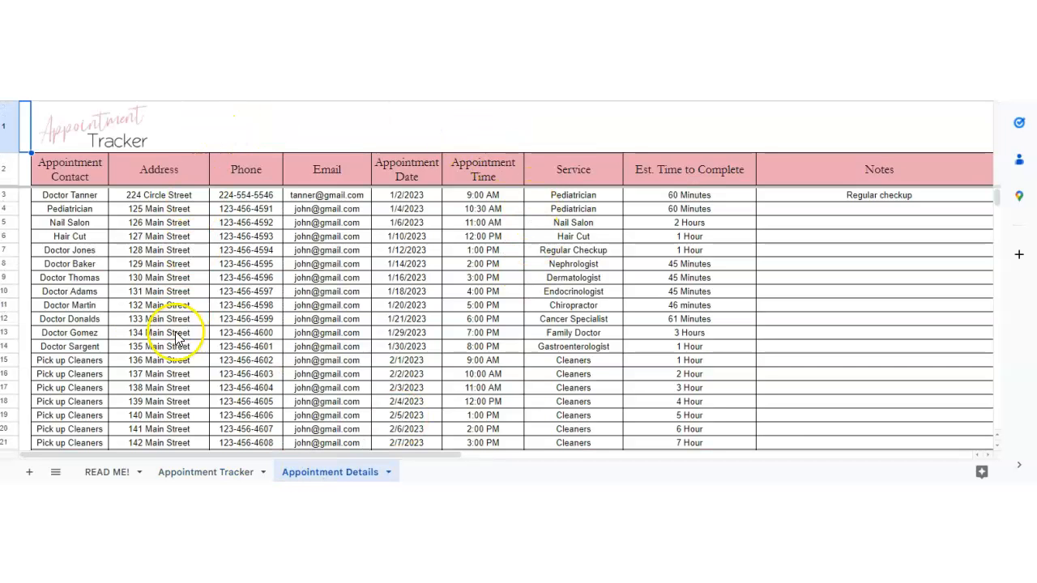
pyautogui.click(68, 170)
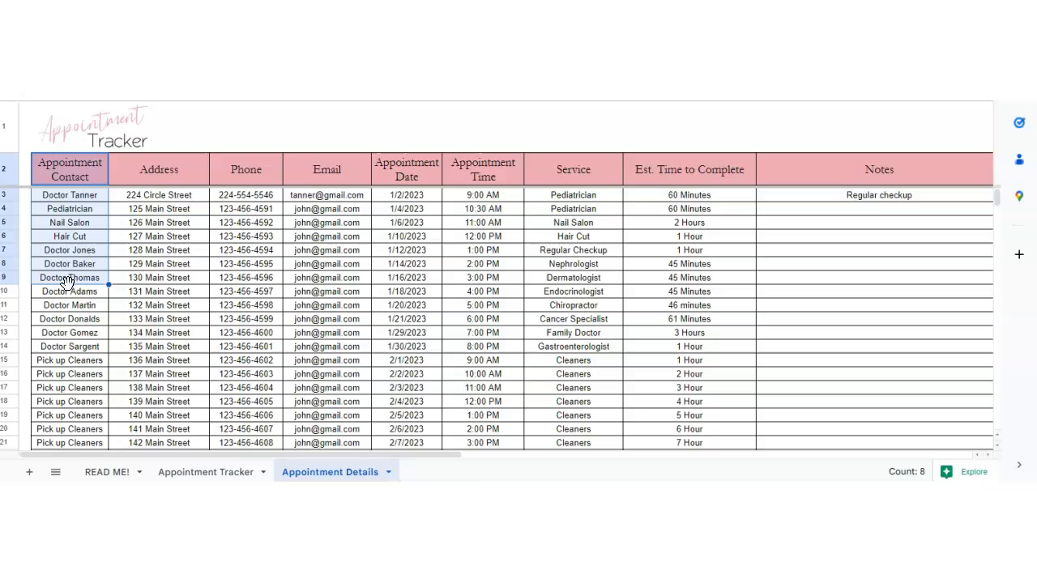
pyautogui.scroll(-3)
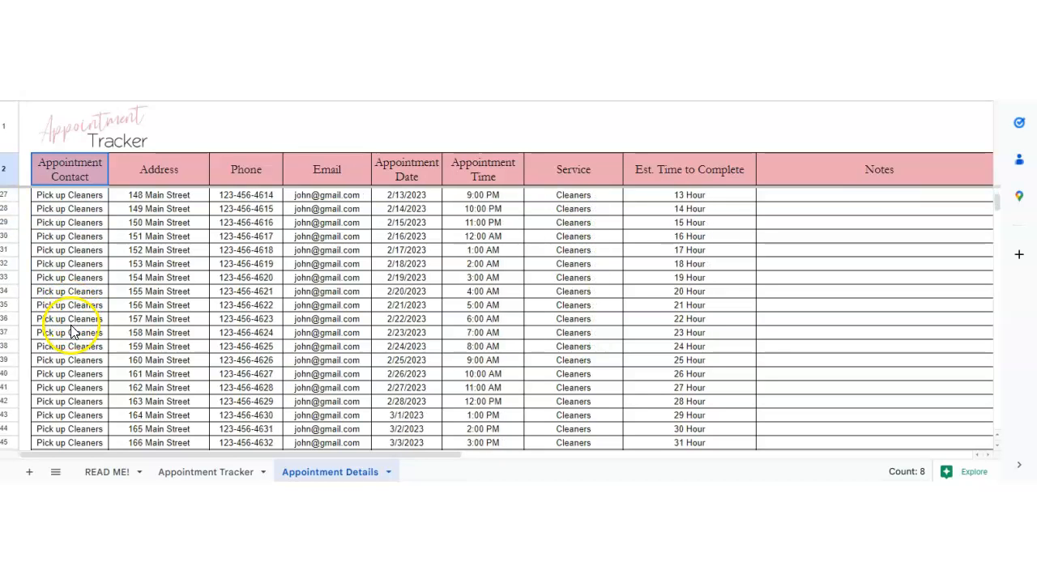
pyautogui.scroll(-3)
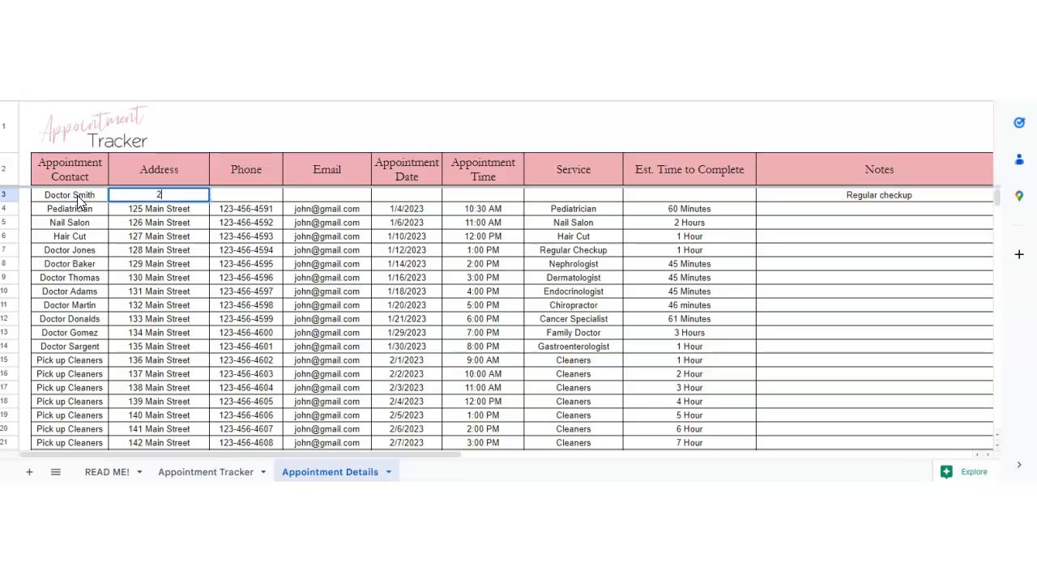
# Enter Doctor Smith's address '24 main', phone '224' and email in row 3, then view the calendar.
pyautogui.write('24 main')
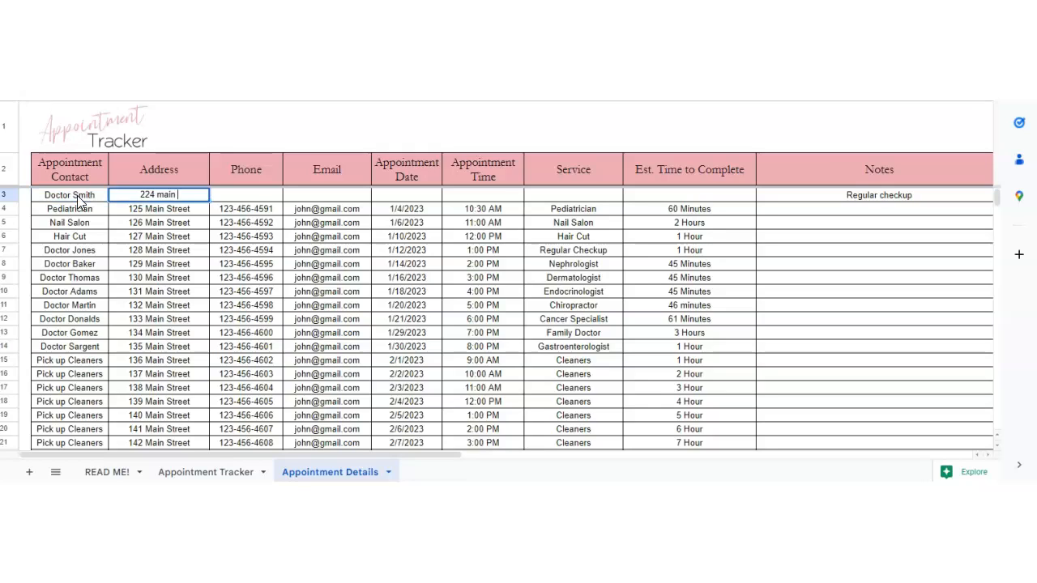
pyautogui.write('224-445-455')
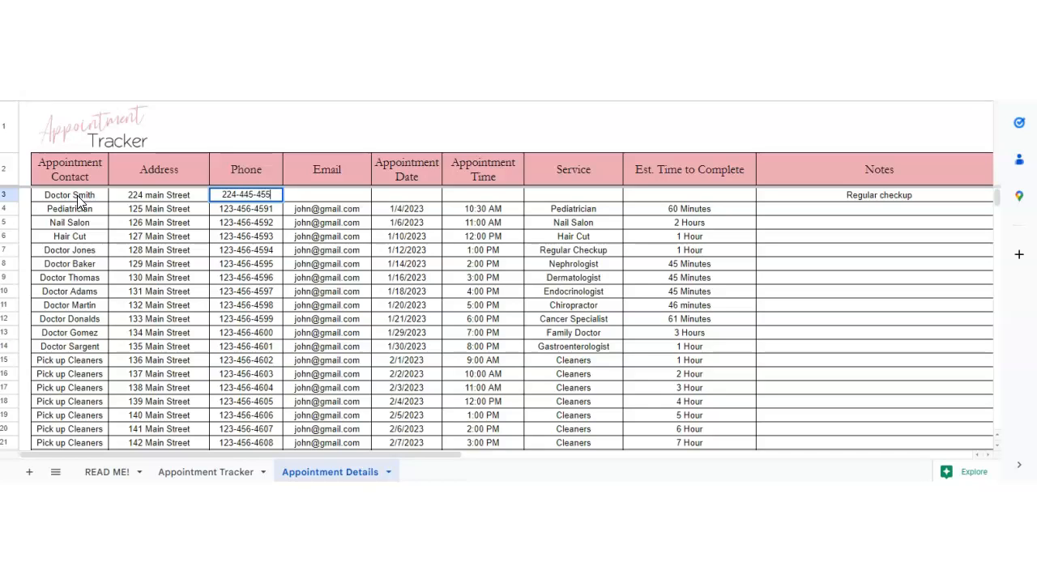
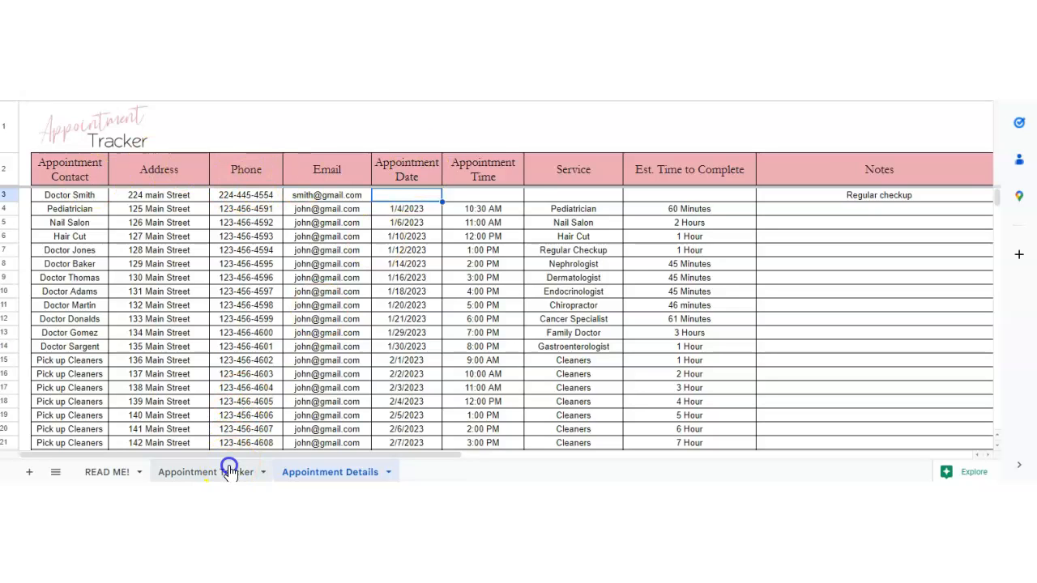
pyautogui.click(208, 471)
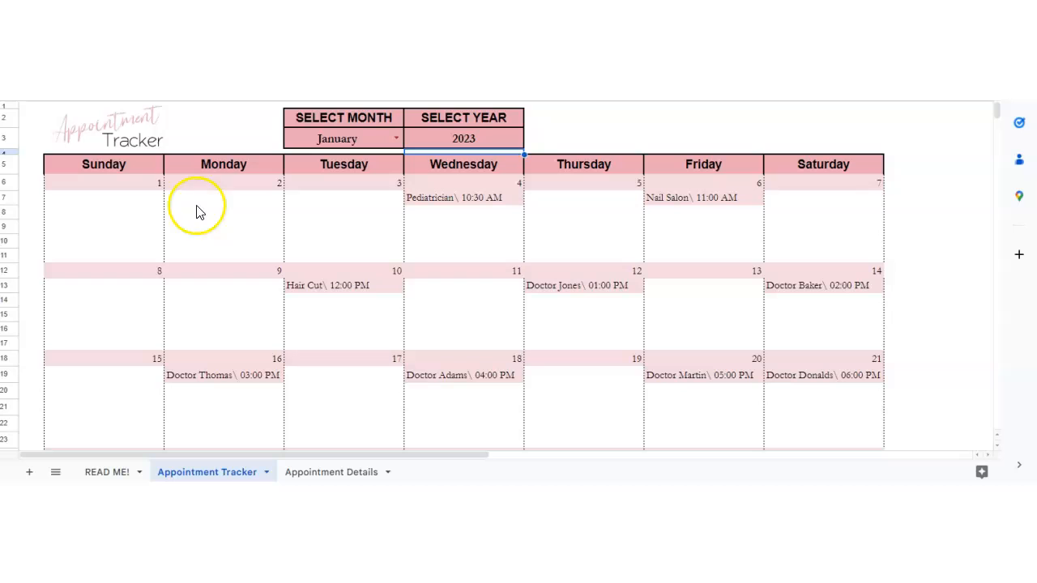
# Fill Doctor Smith's row with date 1/2/2023, 9:00 AM, Regular Visit and 60 minutes.
pyautogui.click(330, 471)
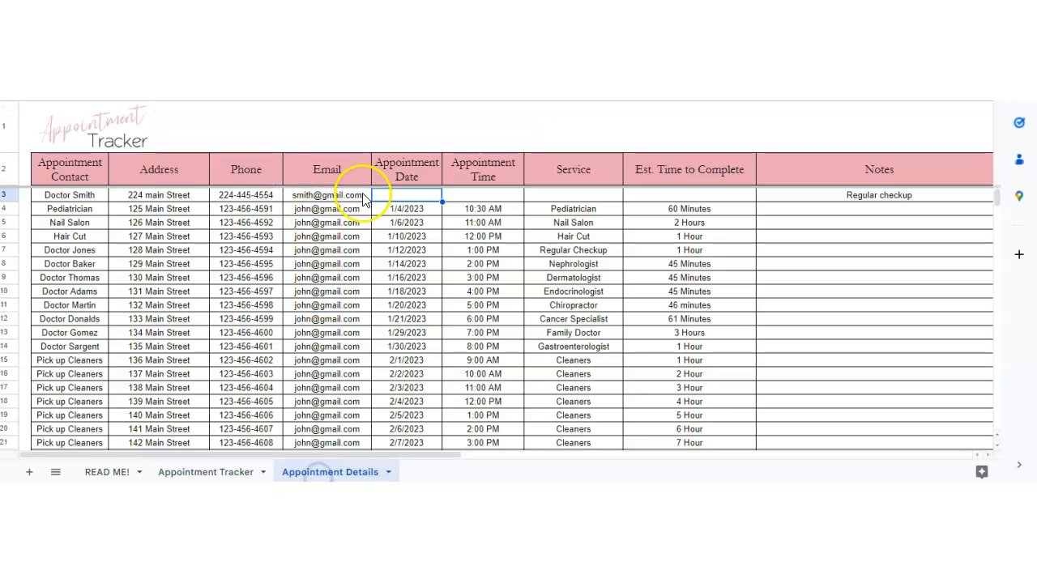
pyautogui.write('1/2/2023')
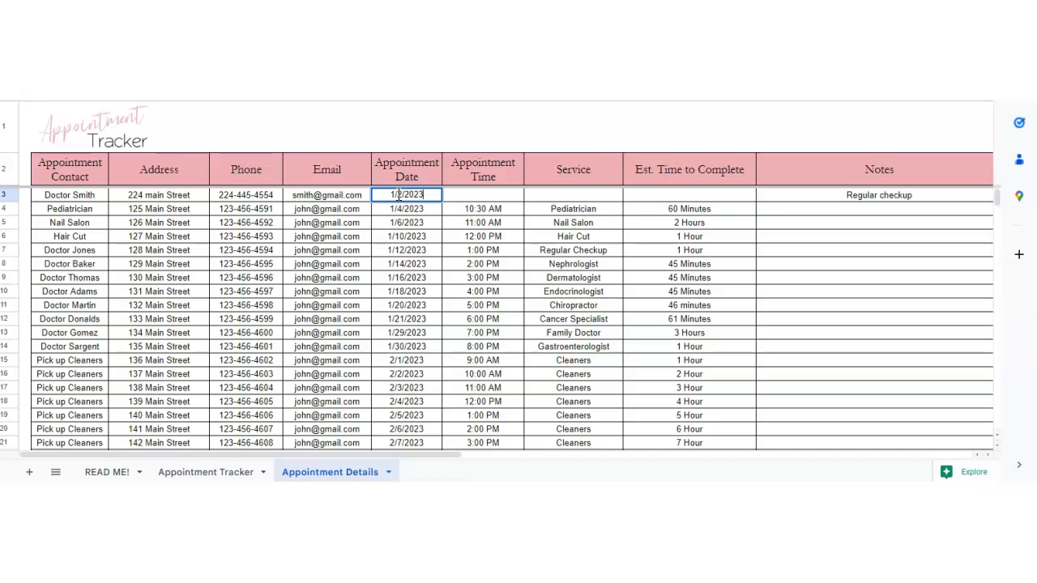
pyautogui.write('9:00 AM')
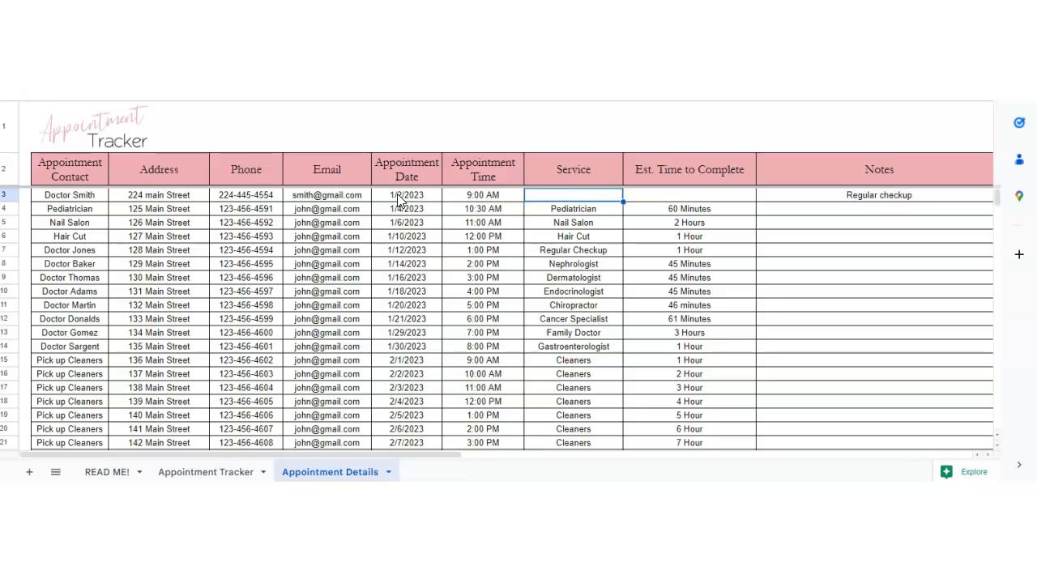
pyautogui.doubleClick(574, 194)
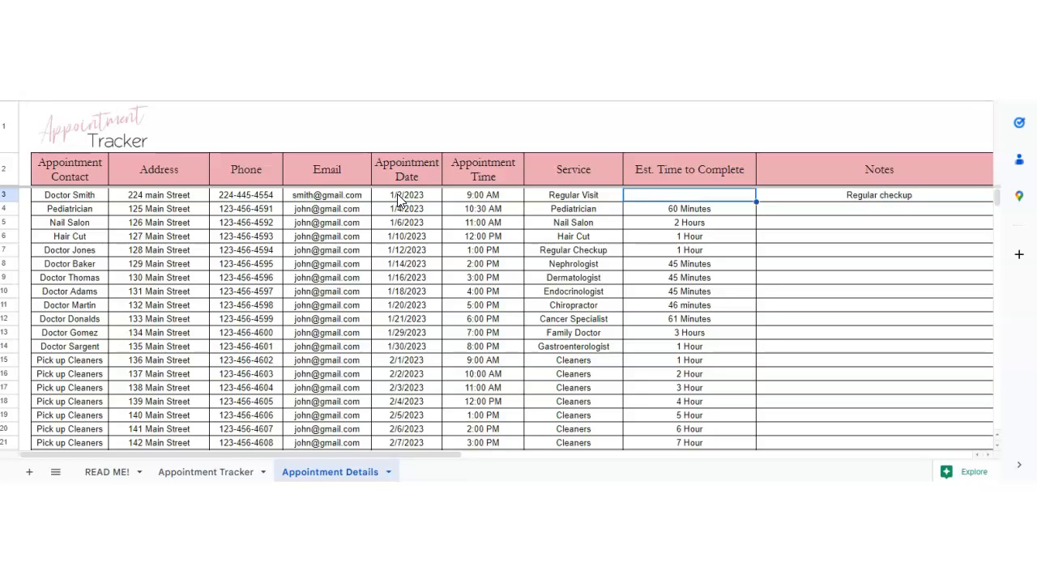
pyautogui.write('60 minutes')
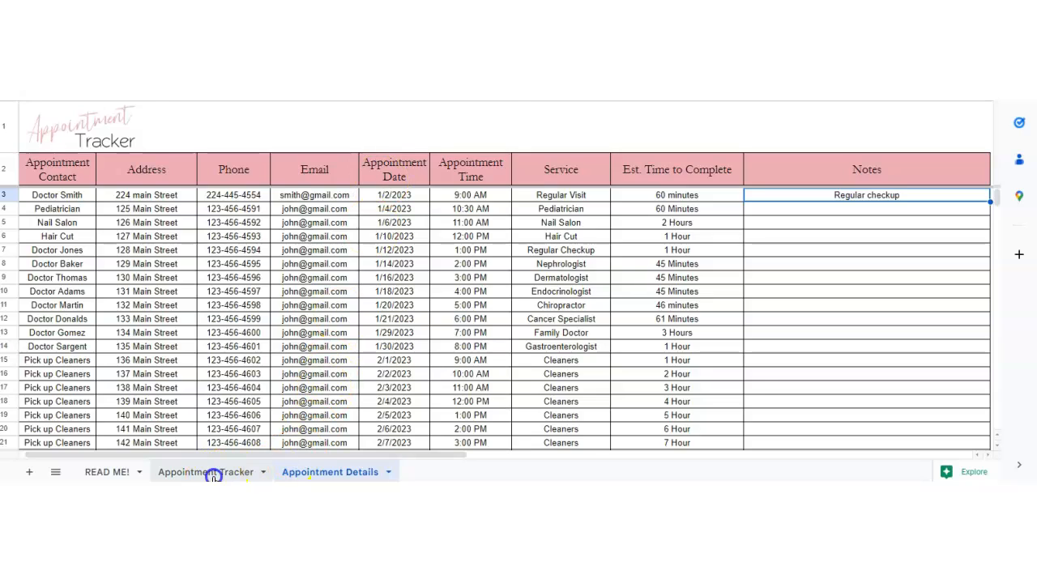
# Check the Appointment Tracker calendar for Doctor Smith at 09:00 AM on Monday, January 2.
pyautogui.click(206, 471)
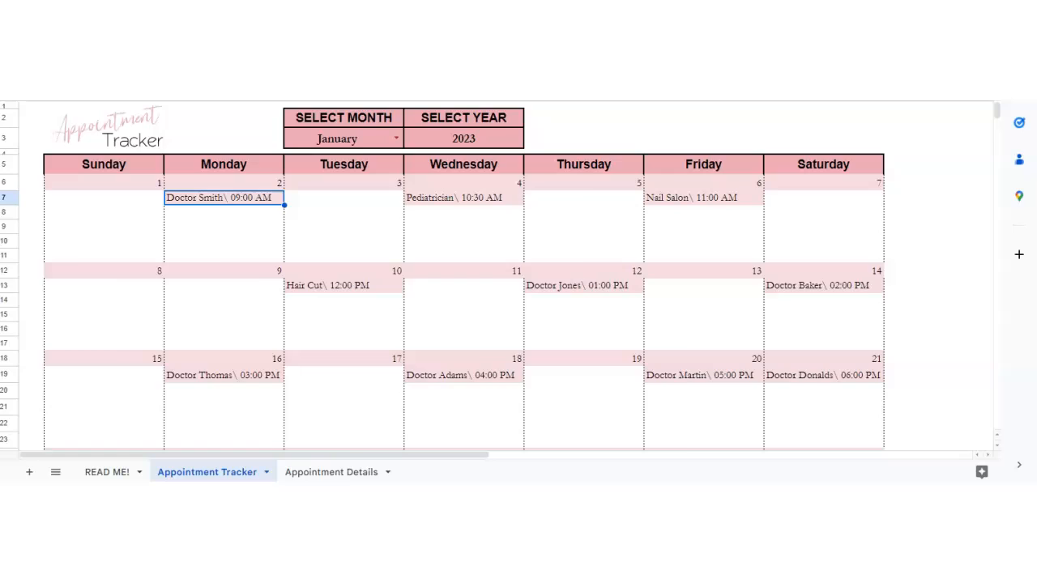
pyautogui.click(330, 472)
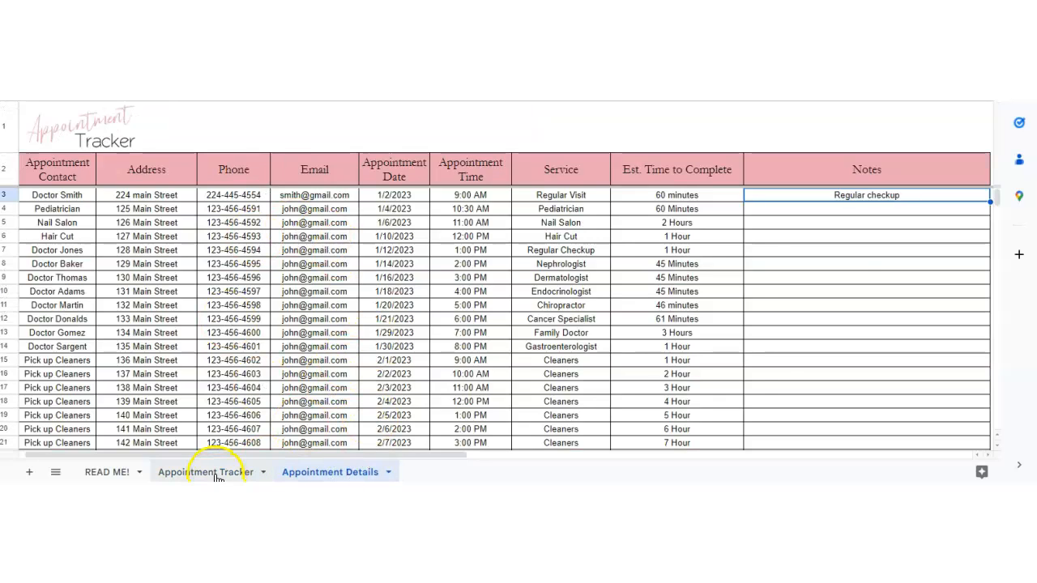
pyautogui.click(206, 472)
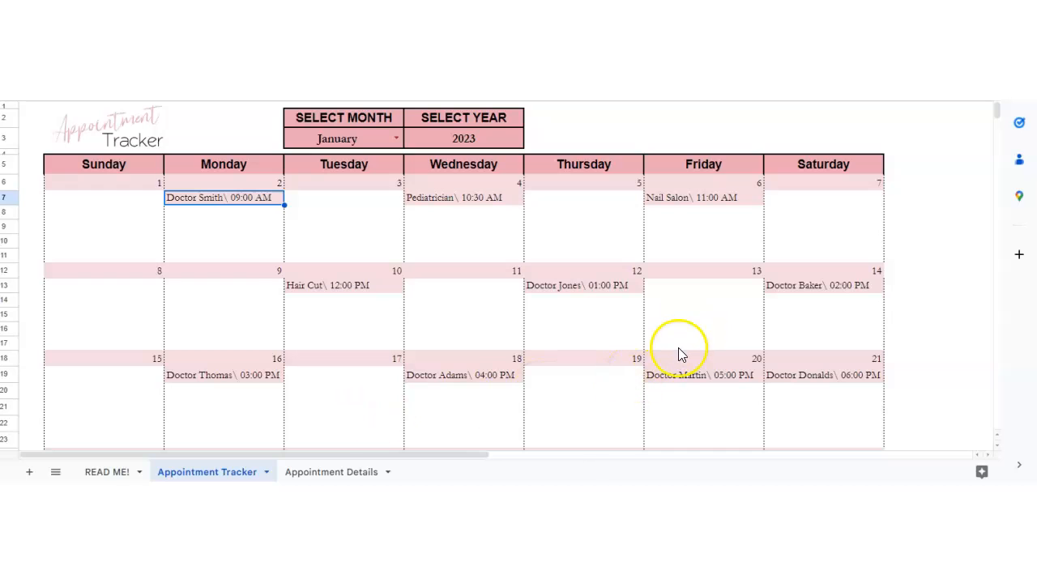
pyautogui.hscroll(3)
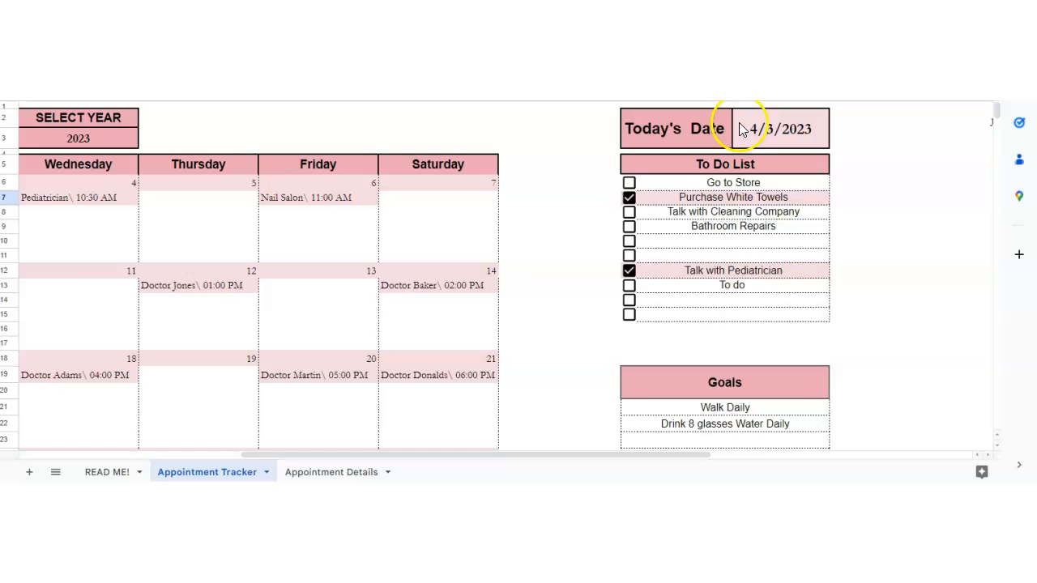
pyautogui.scroll(-3)
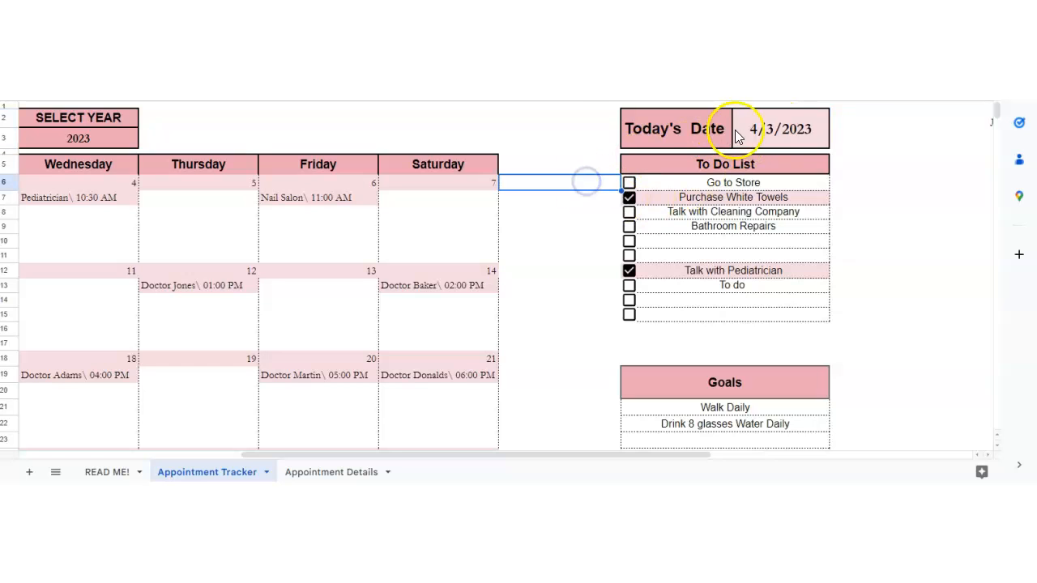
pyautogui.moveTo(775, 130)
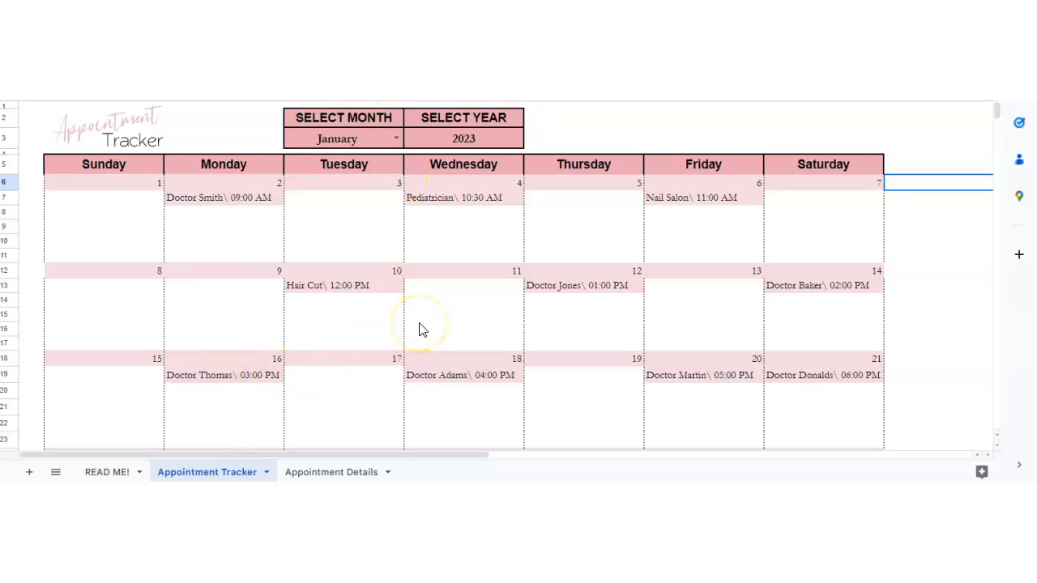
pyautogui.moveTo(162, 263)
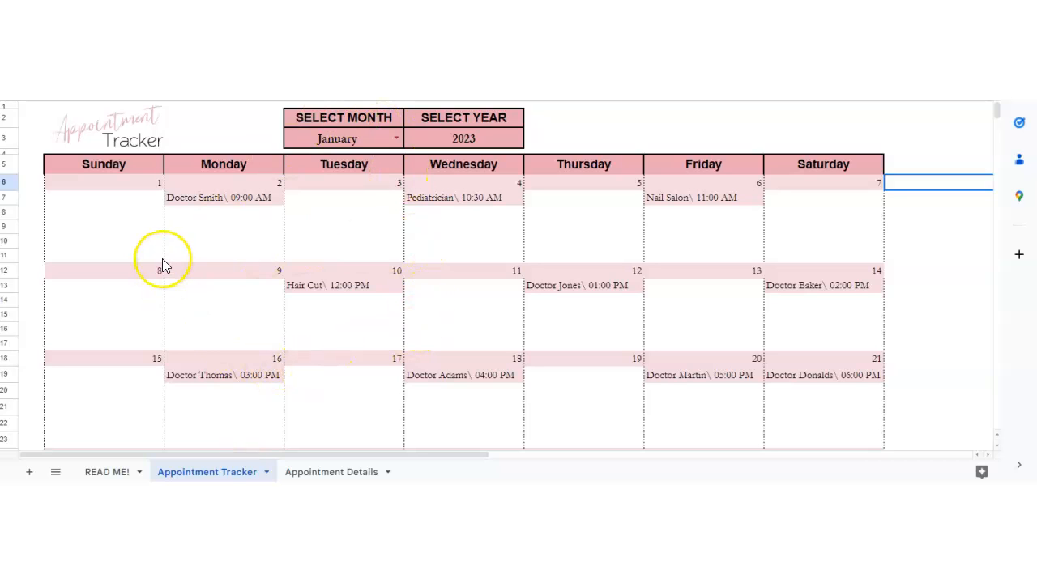
pyautogui.moveTo(97, 163)
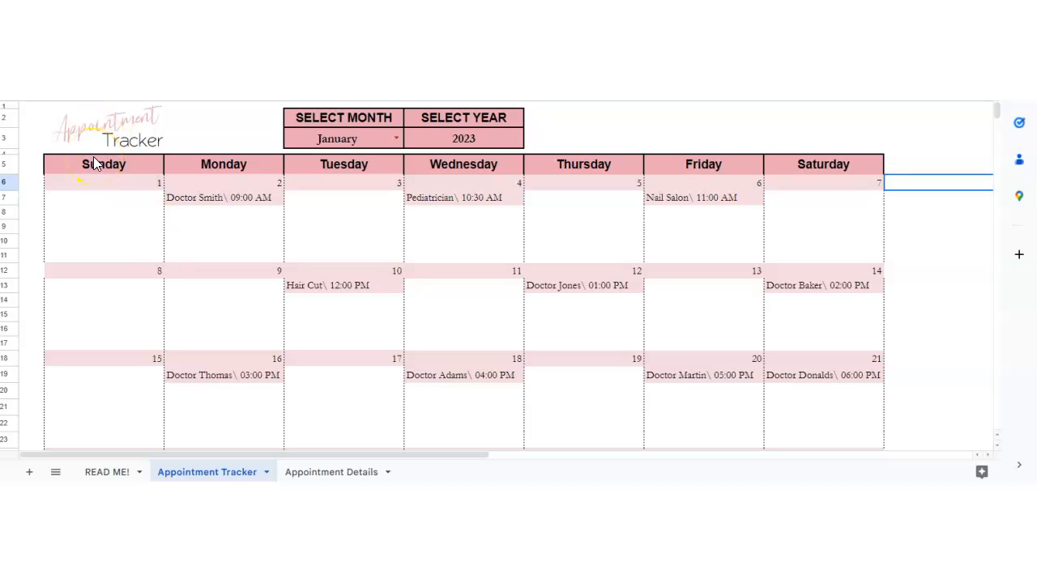
pyautogui.moveTo(592, 438)
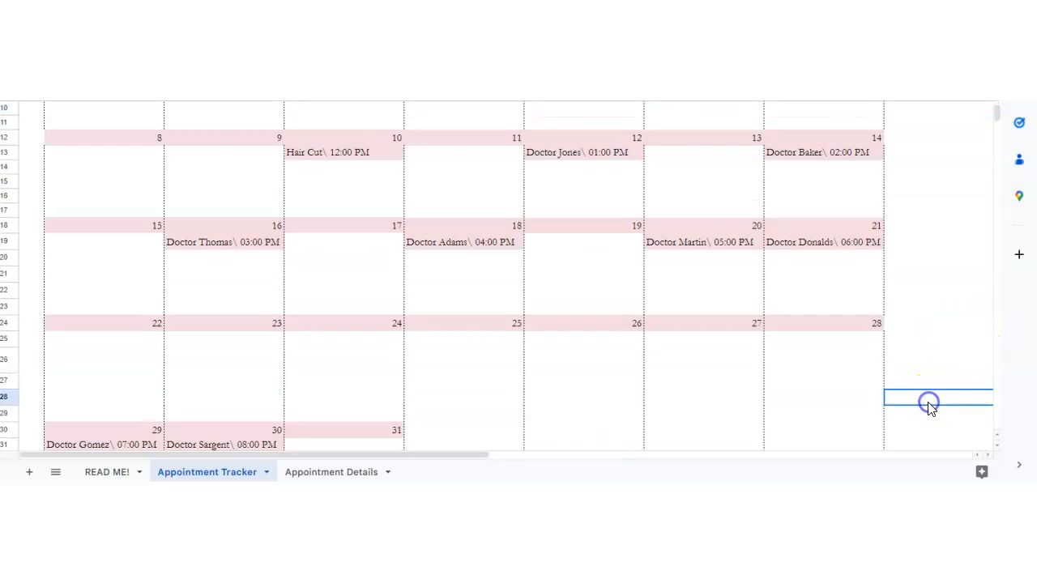
pyautogui.scroll(3)
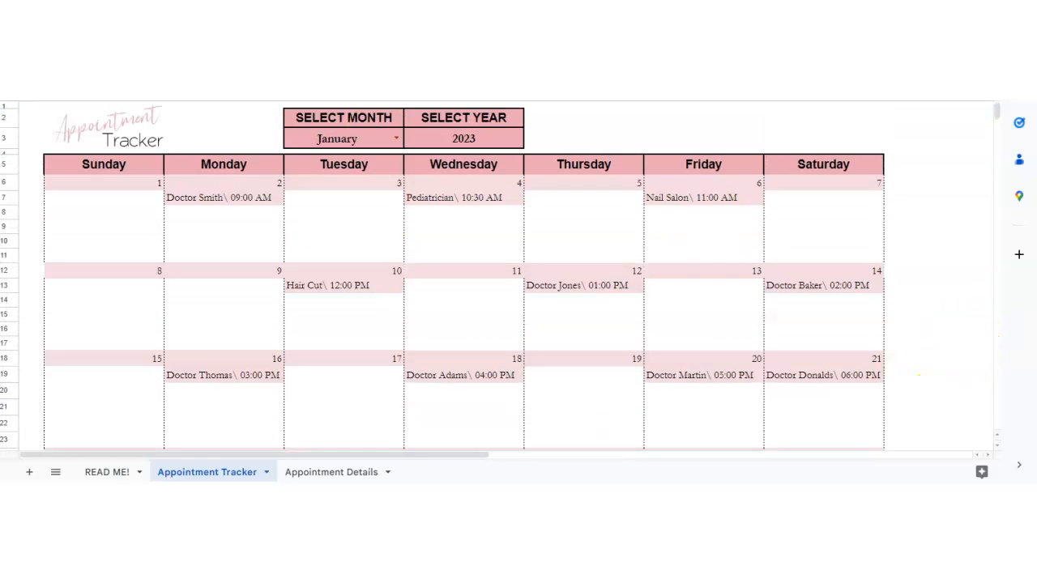